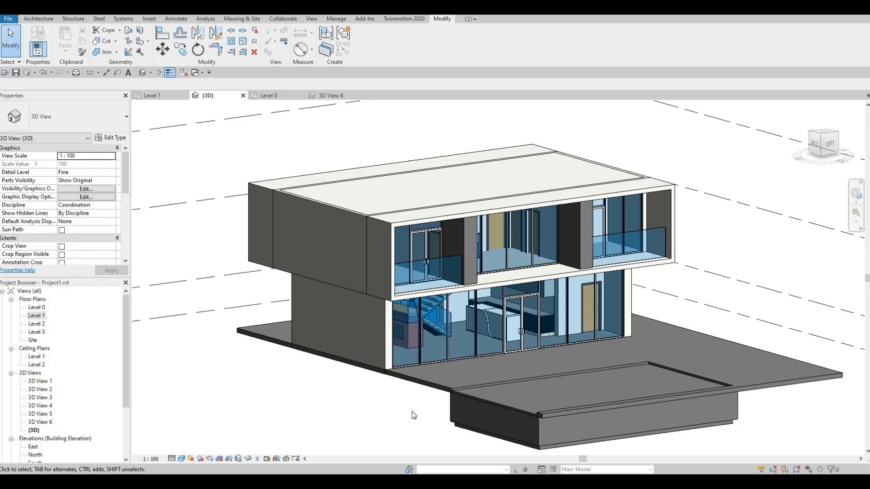
pyautogui.moveTo(298, 339)
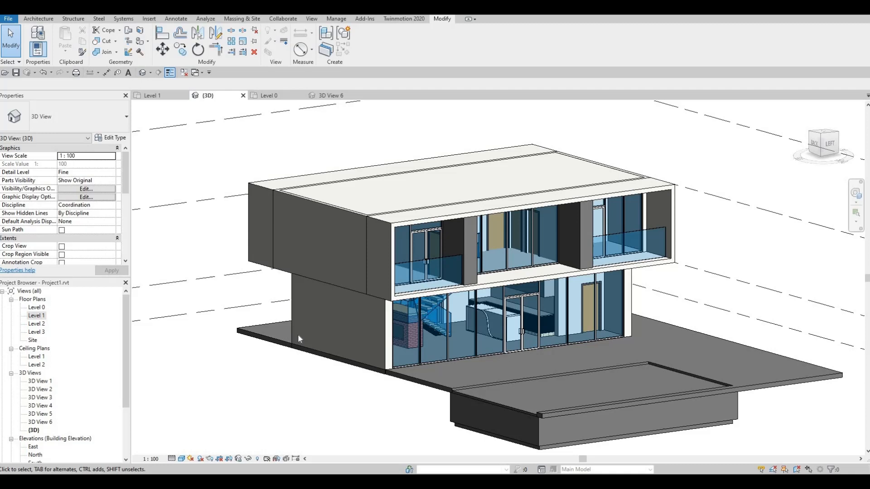
pyautogui.moveTo(298, 143)
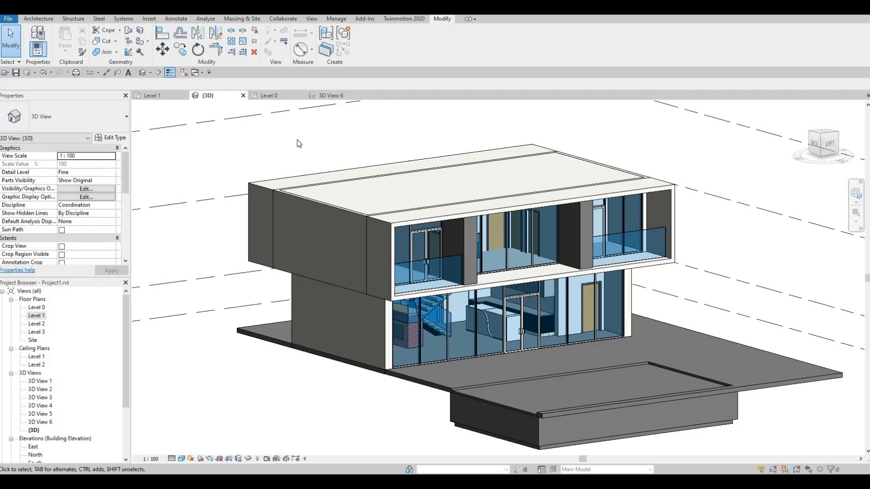
pyautogui.moveTo(360, 31)
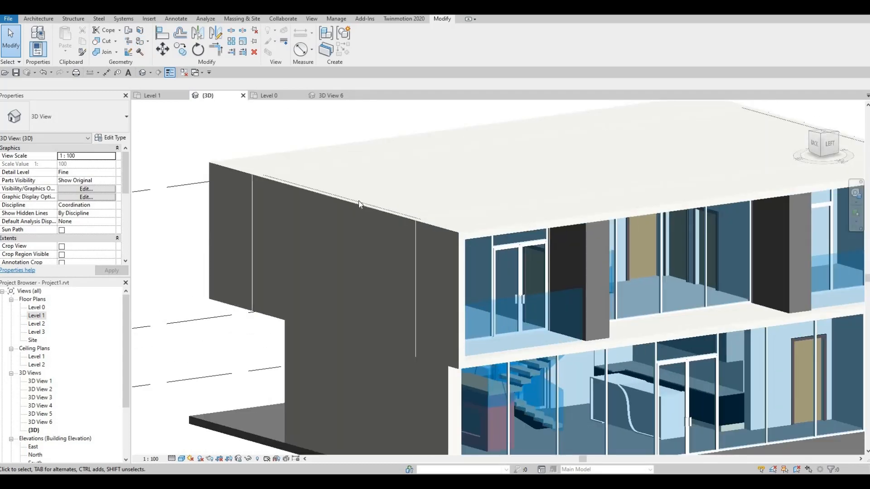
pyautogui.click(358, 209)
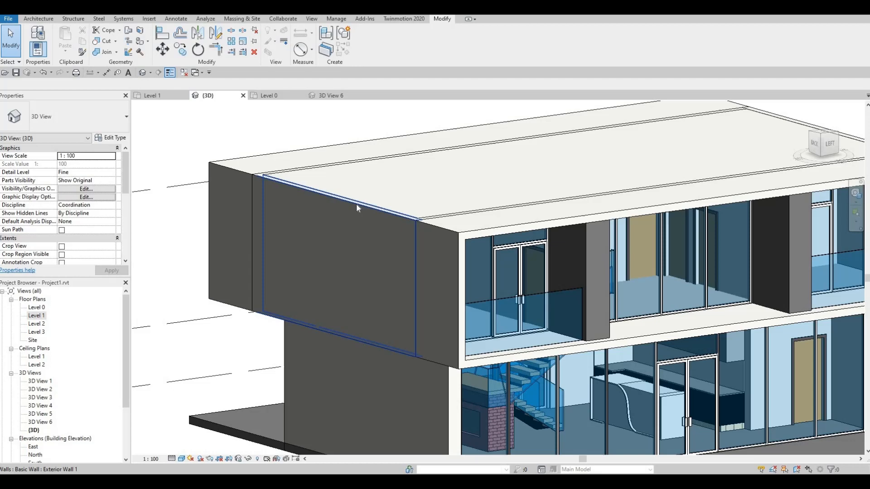
pyautogui.moveTo(357, 209)
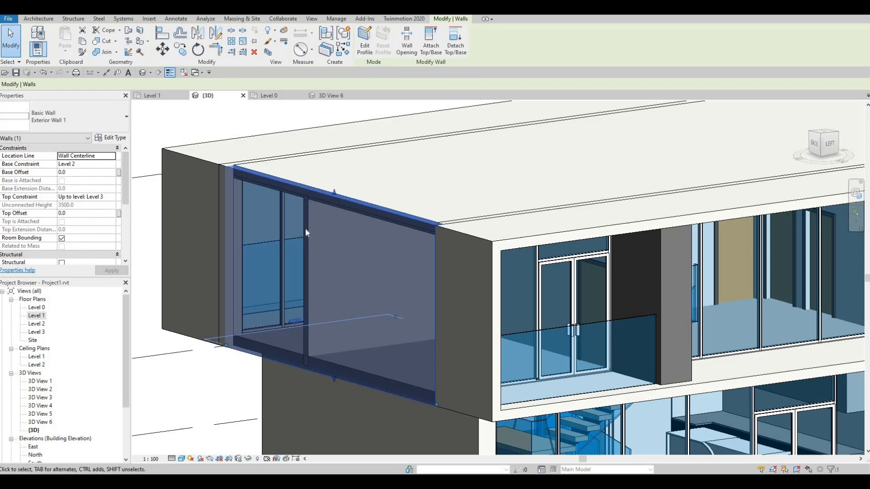
pyautogui.moveTo(306, 229)
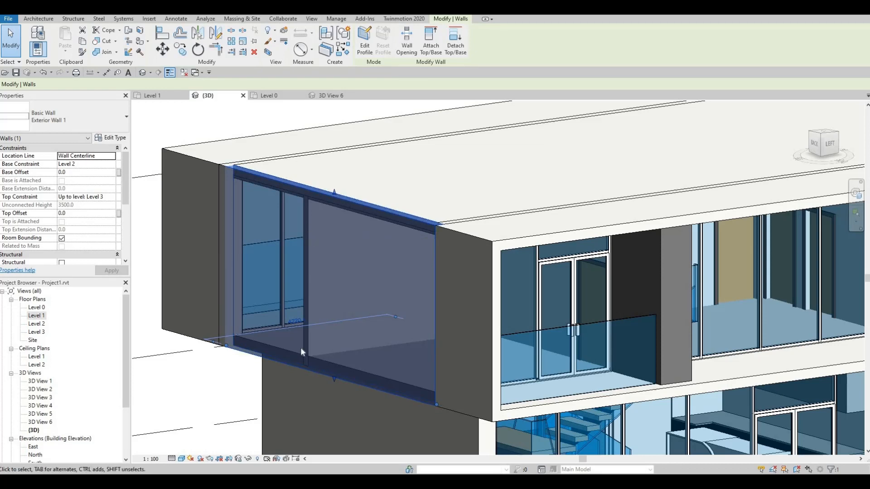
pyautogui.moveTo(392, 285)
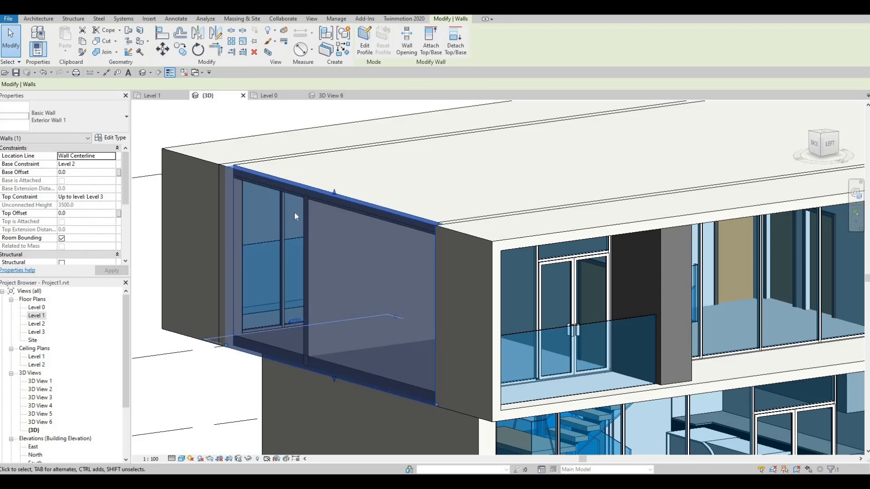
pyautogui.moveTo(314, 231)
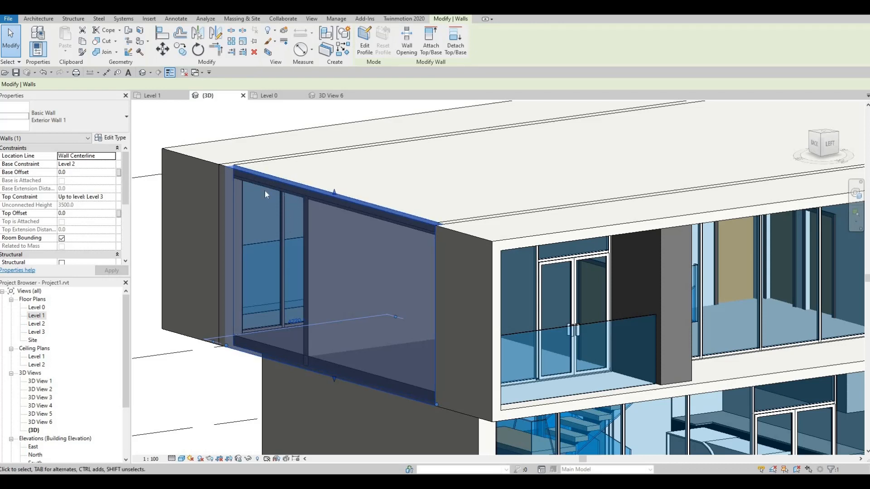
pyautogui.moveTo(240, 214)
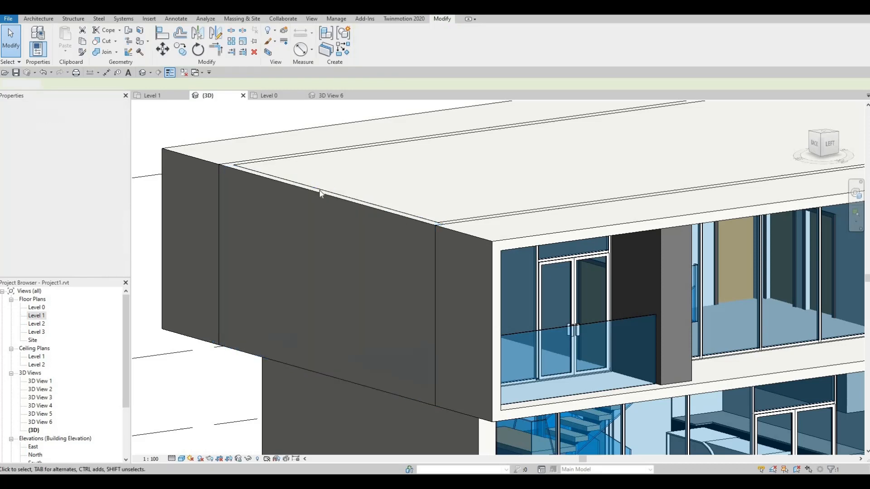
pyautogui.click(319, 193)
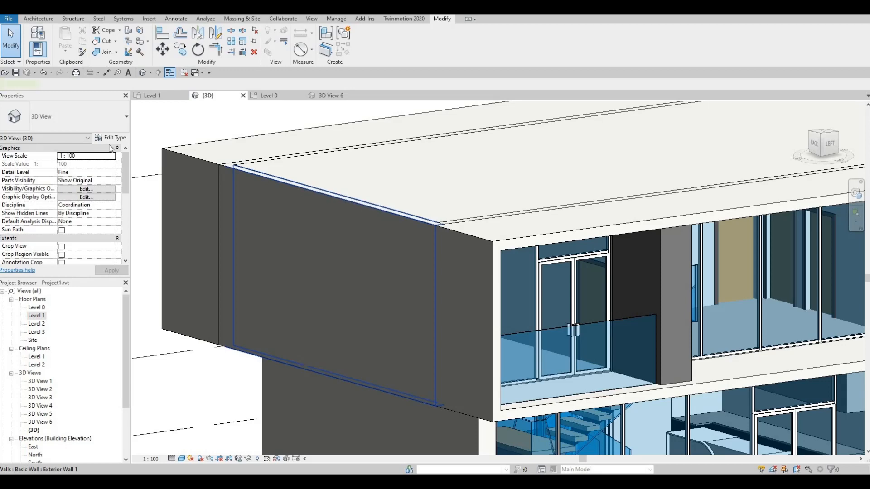
pyautogui.click(113, 137)
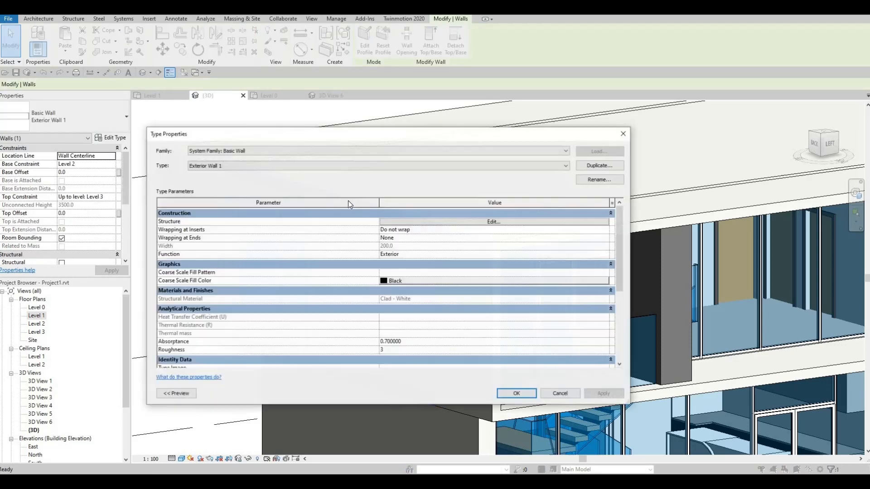
pyautogui.click(492, 221)
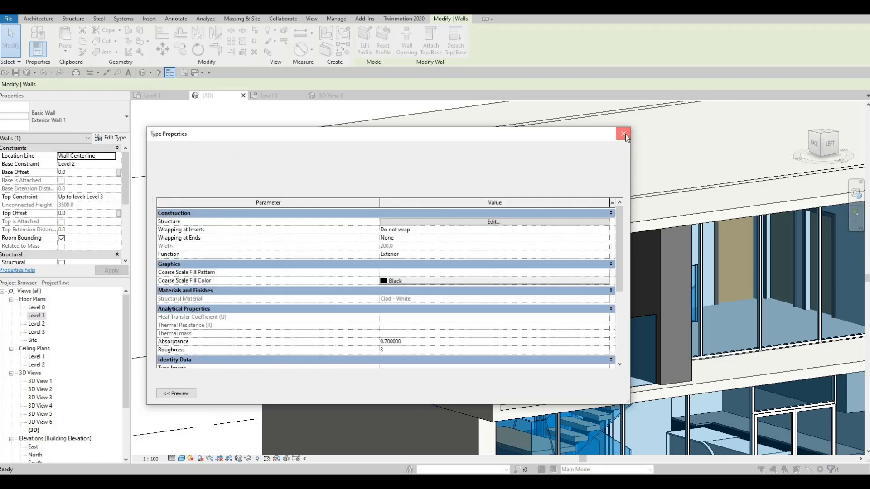
pyautogui.click(624, 135)
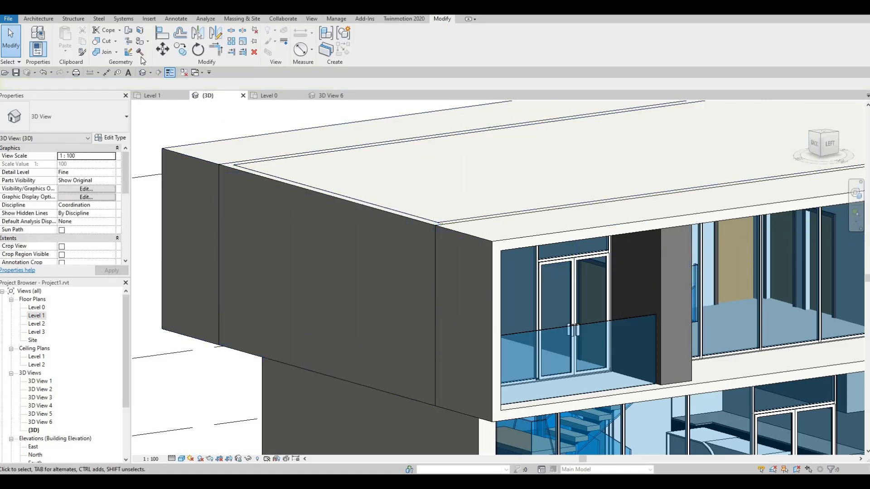
pyautogui.moveTo(141, 41)
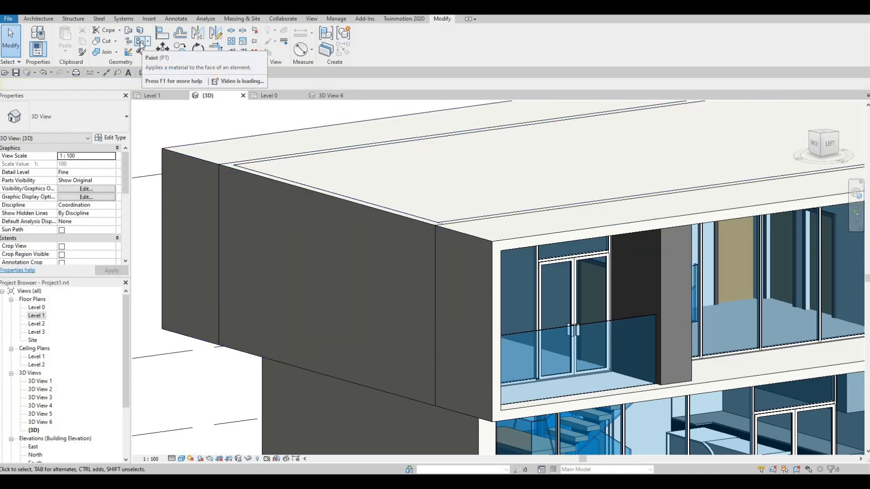
# - Paint the upper wall face Tile, Quarry and the roof top Plywood, Sheathing, then pick Earth
pyautogui.click(142, 41)
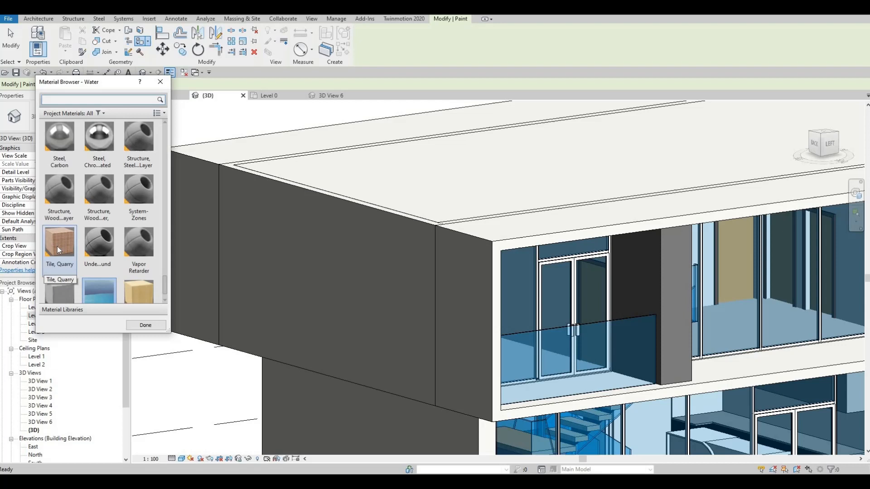
pyautogui.moveTo(60, 249)
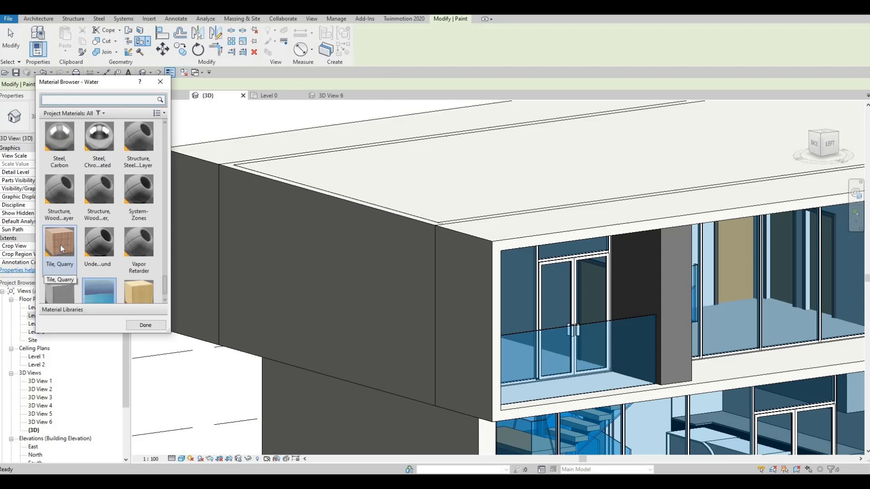
pyautogui.click(60, 241)
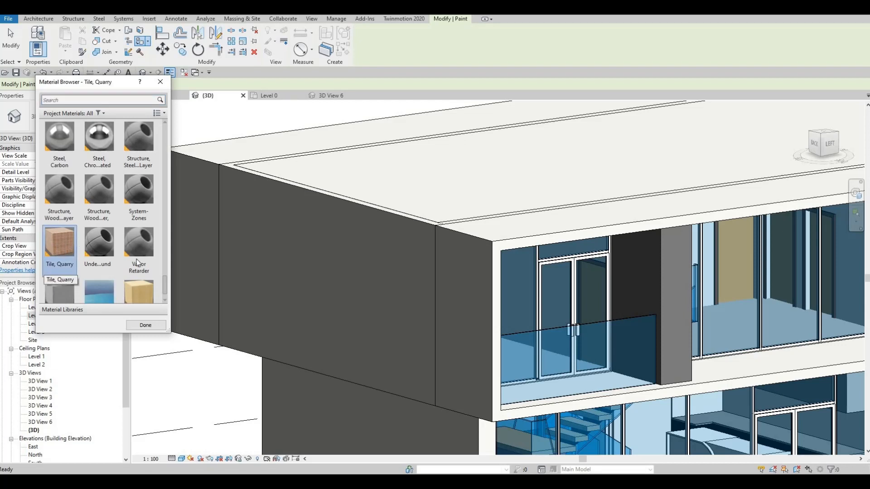
pyautogui.moveTo(357, 261)
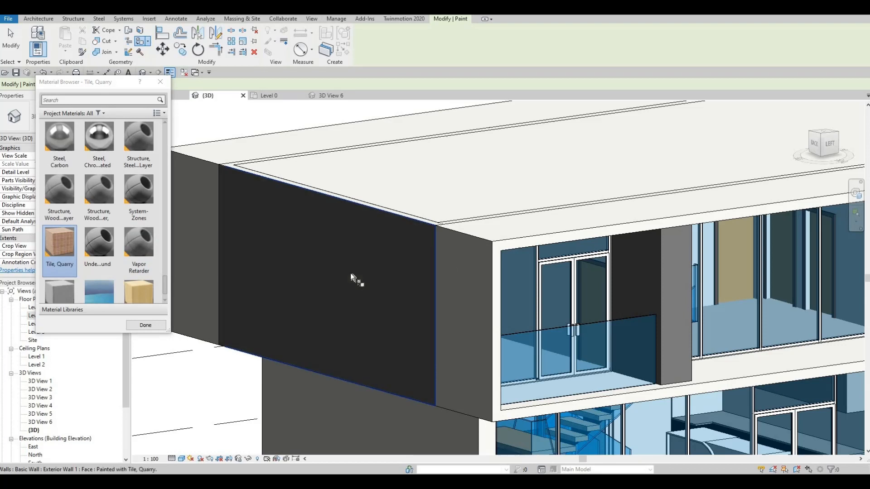
pyautogui.moveTo(137, 241)
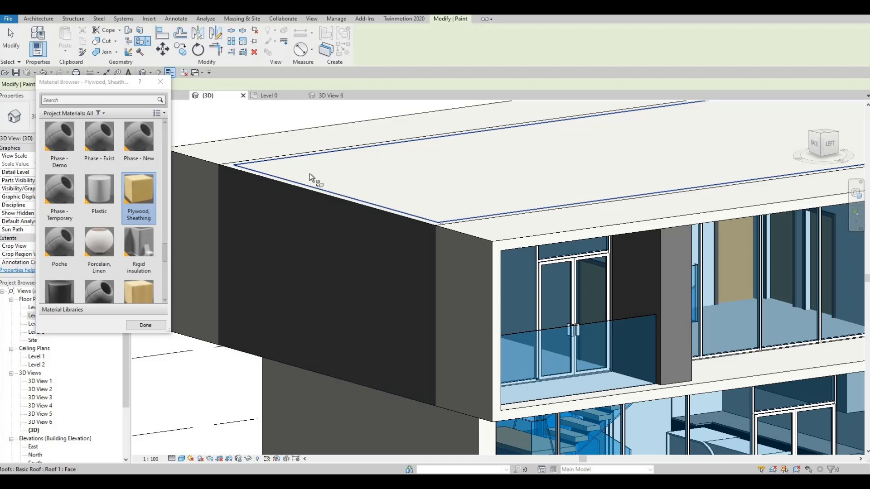
pyautogui.moveTo(314, 177)
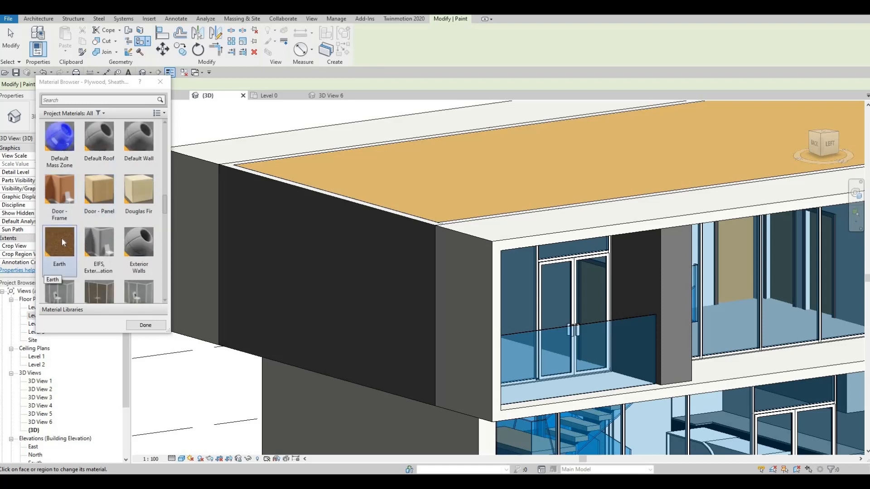
pyautogui.click(59, 243)
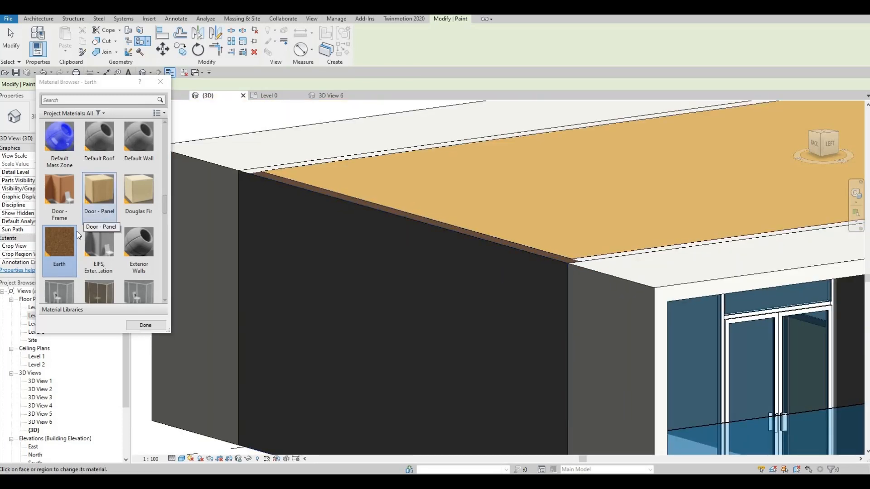
pyautogui.moveTo(141, 202)
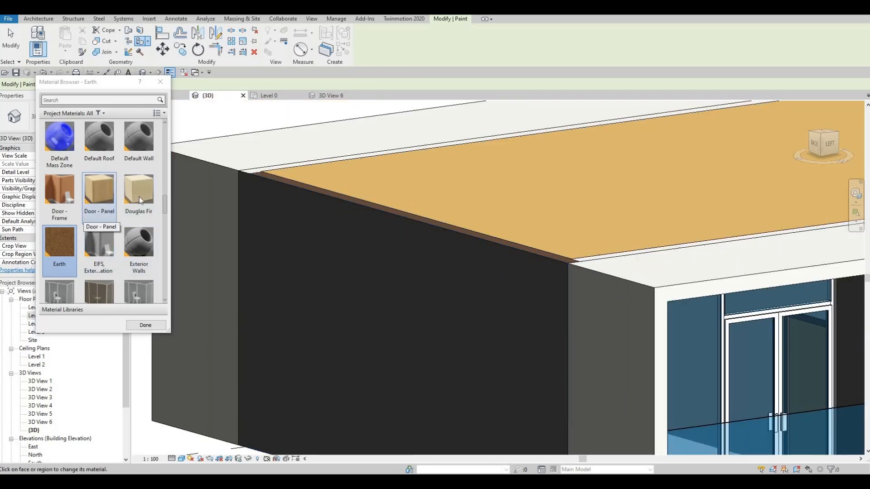
pyautogui.moveTo(138, 192)
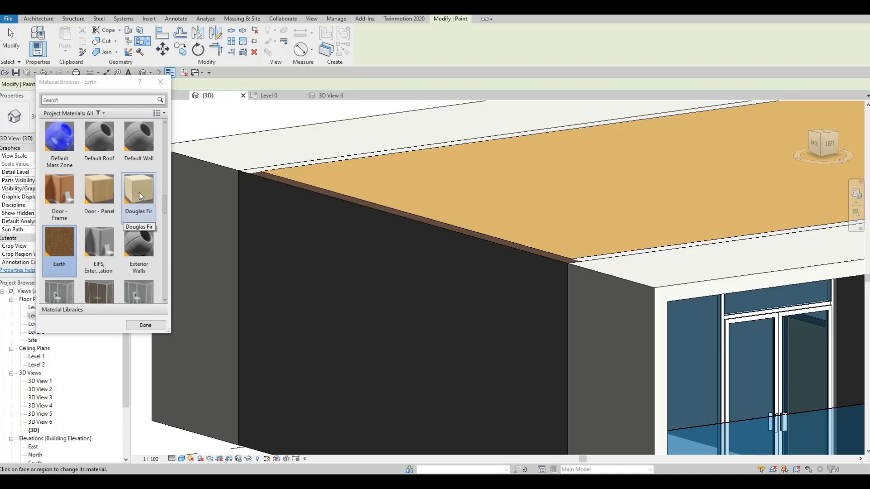
# - Choose Douglas Fir as the paint material for the balcony overhang faces
pyautogui.click(138, 191)
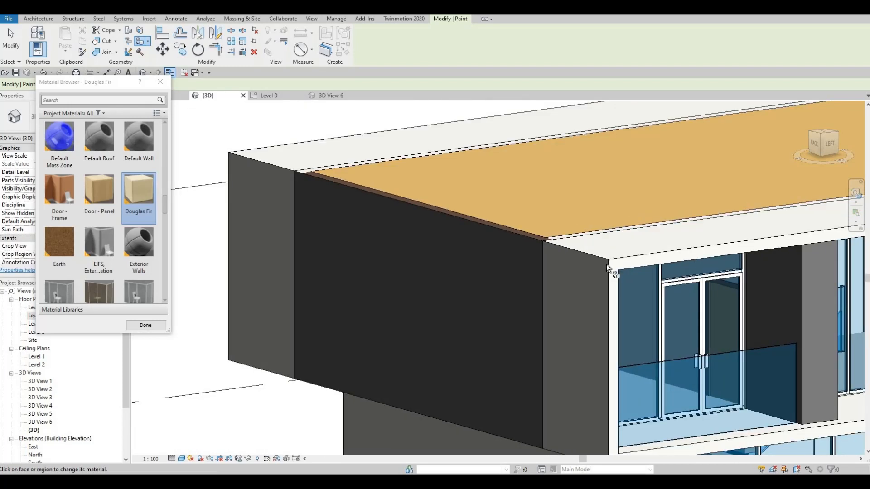
pyautogui.moveTo(617, 274)
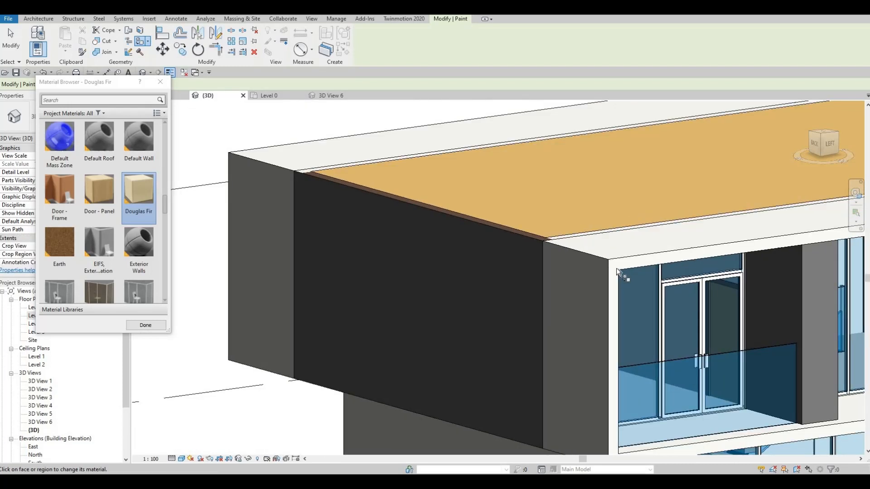
pyautogui.moveTo(602, 286)
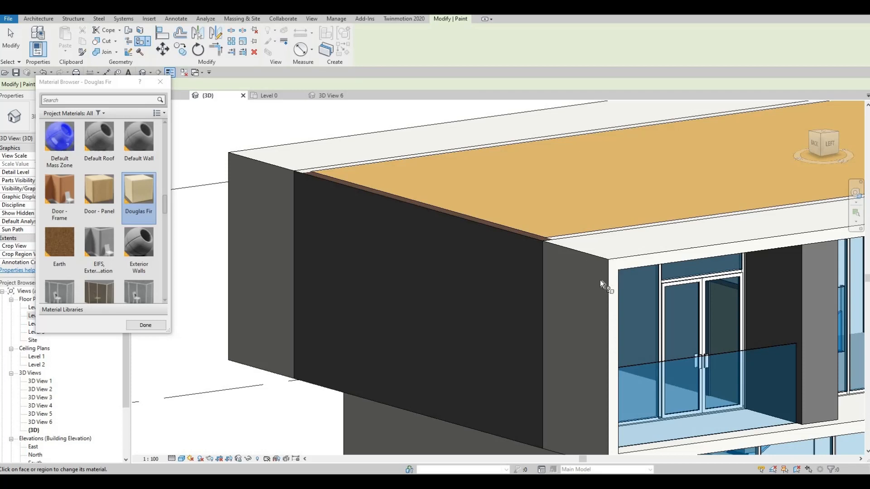
pyautogui.moveTo(613, 263)
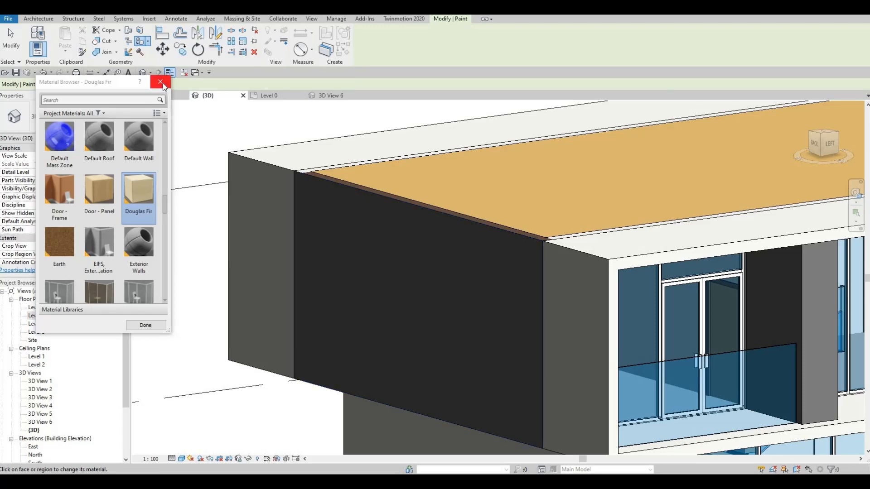
# - Close the Material Browser and edit the grey balcony frame's in-place generic model
pyautogui.click(161, 83)
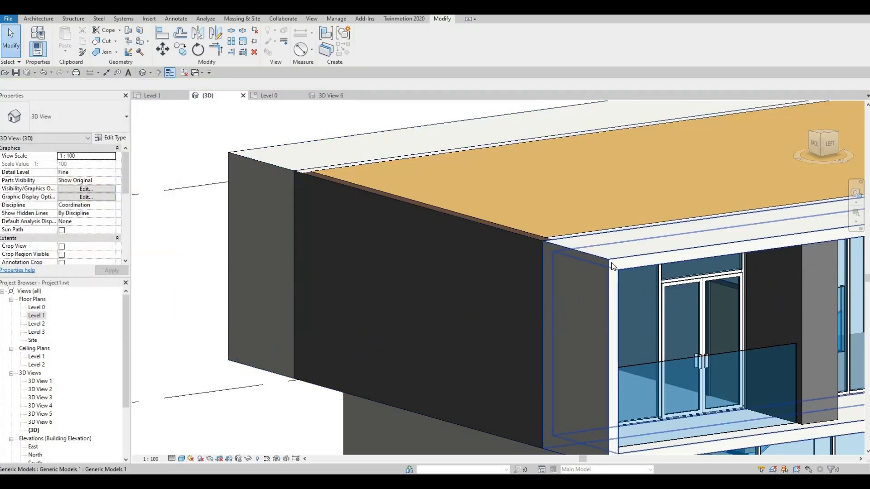
pyautogui.click(614, 266)
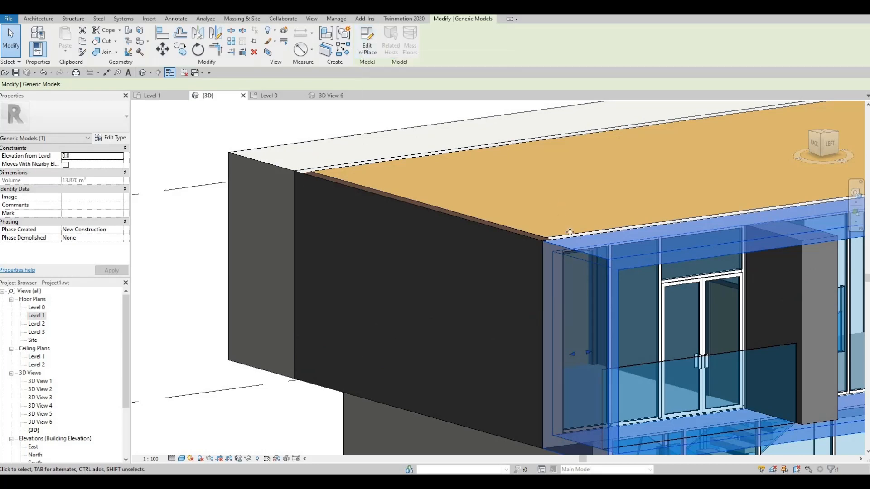
pyautogui.moveTo(366, 40)
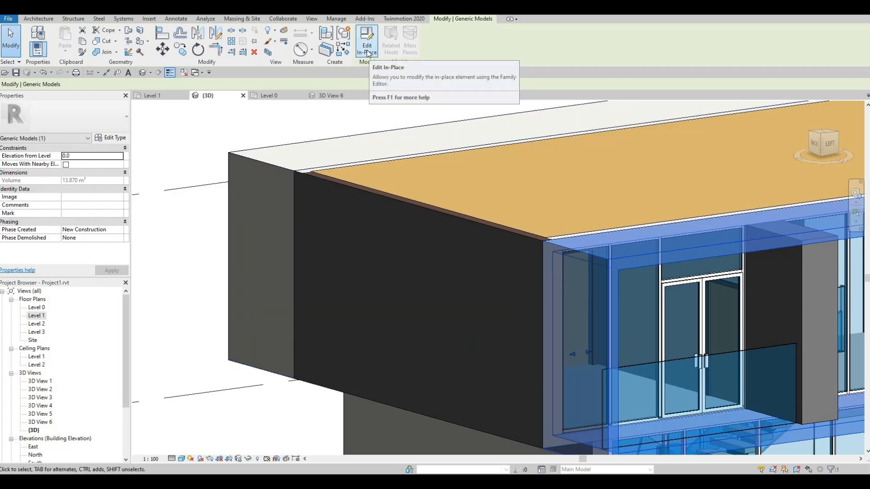
pyautogui.moveTo(366, 40)
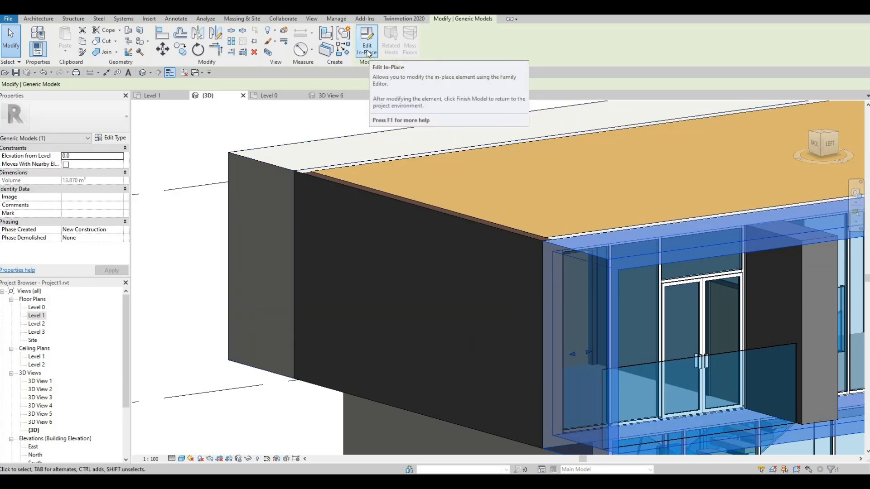
pyautogui.click(367, 42)
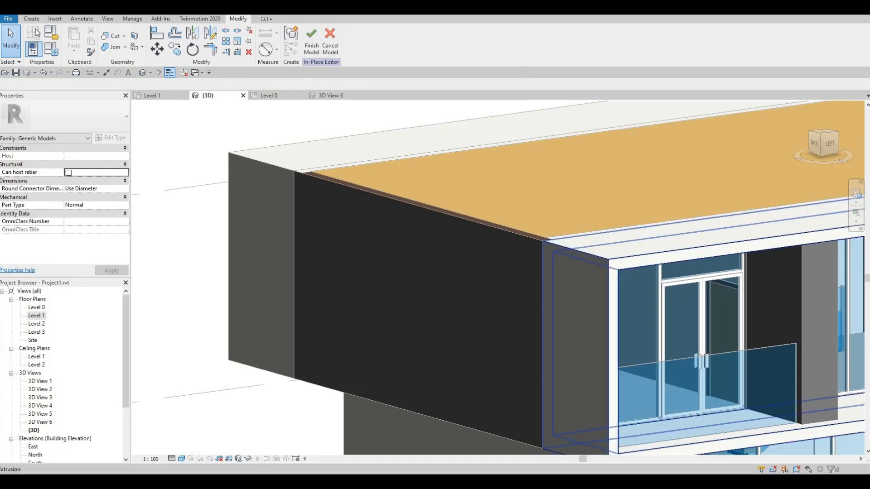
pyautogui.click(31, 19)
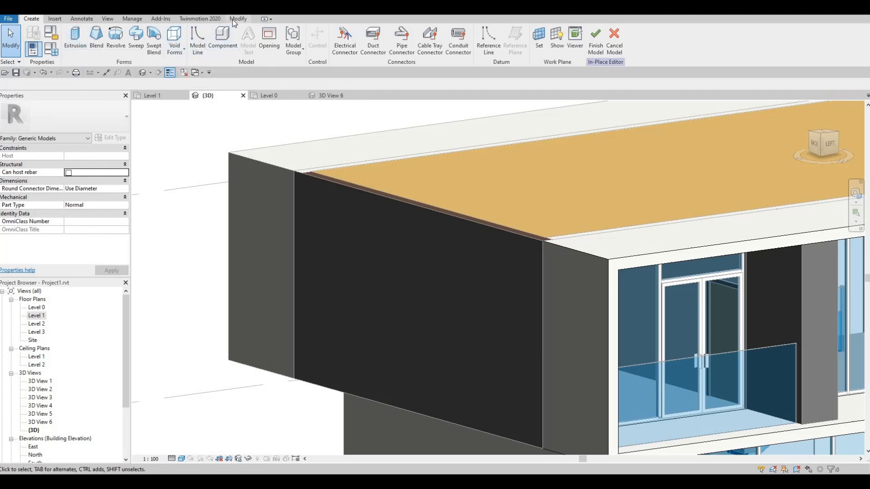
pyautogui.click(238, 18)
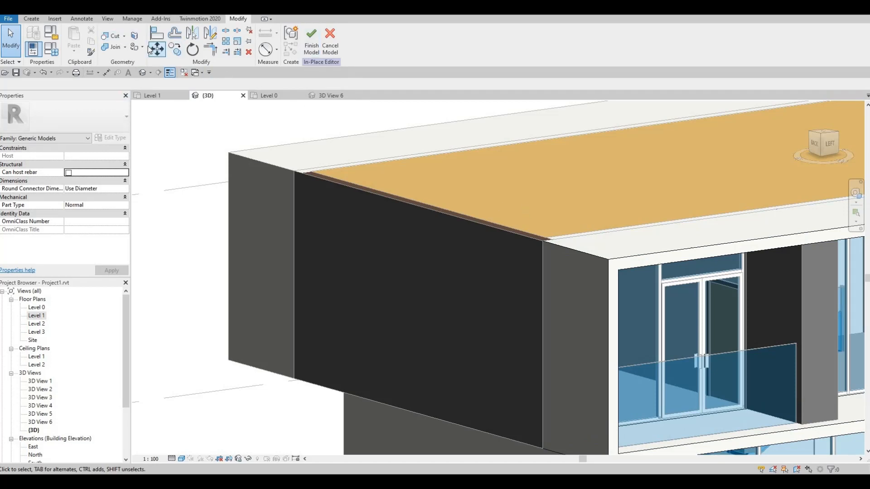
pyautogui.moveTo(135, 46)
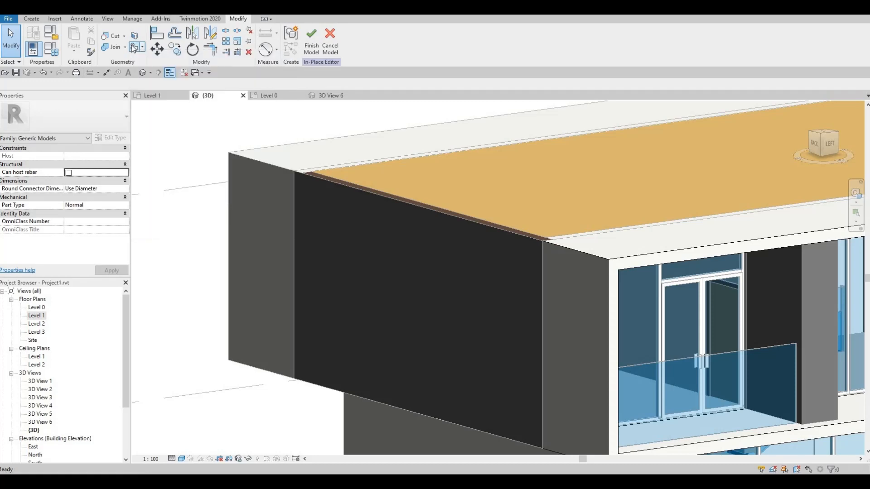
# - Paint a face of the balcony frame extrusion with Douglas Fir
pyautogui.click(137, 46)
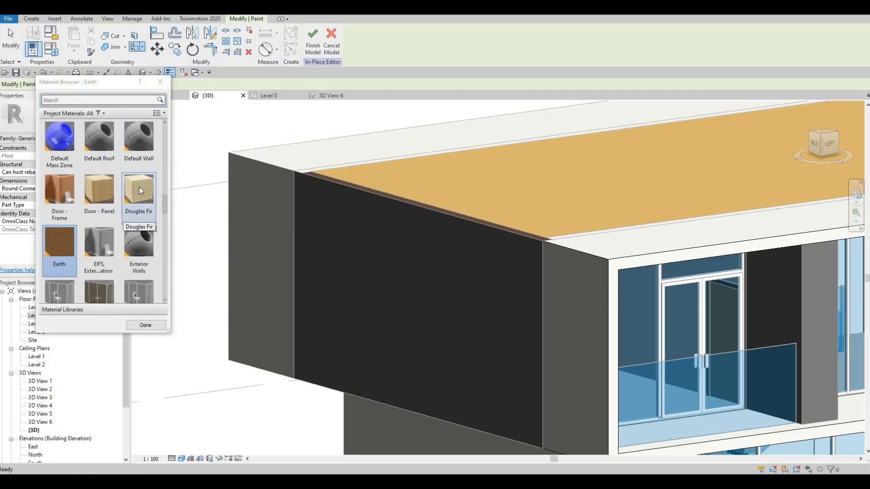
pyautogui.click(138, 191)
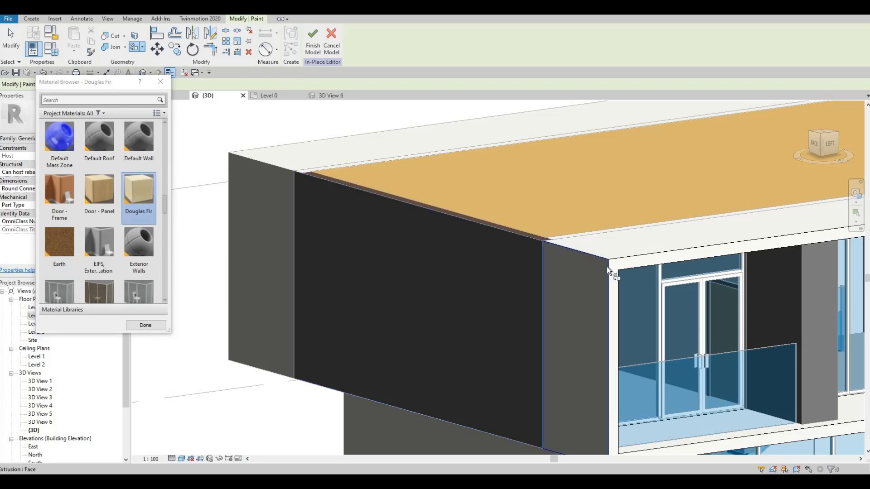
pyautogui.moveTo(603, 263)
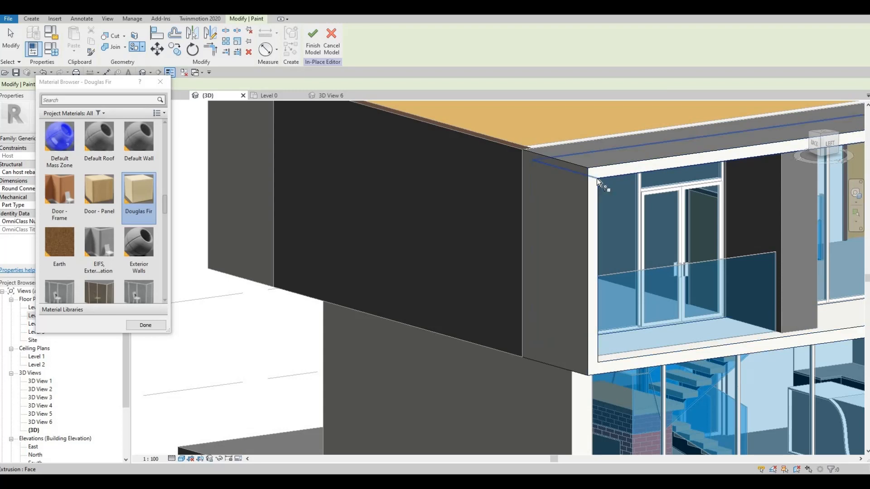
pyautogui.moveTo(602, 186)
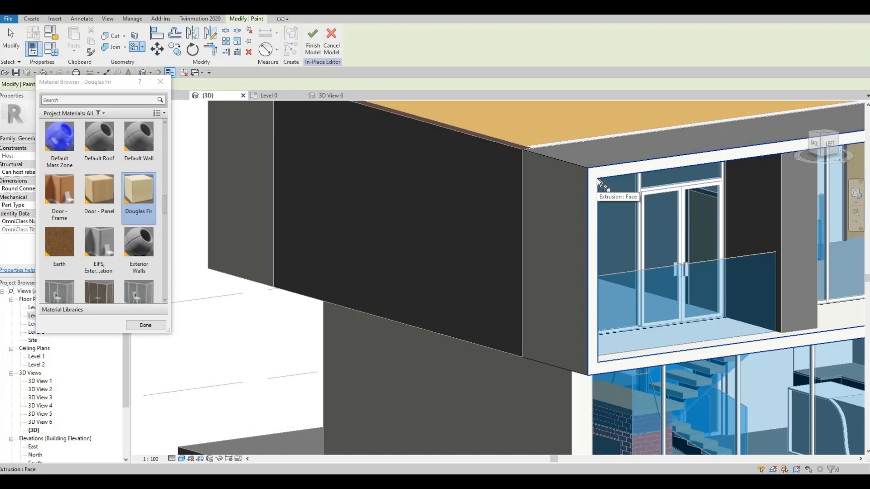
pyautogui.click(599, 185)
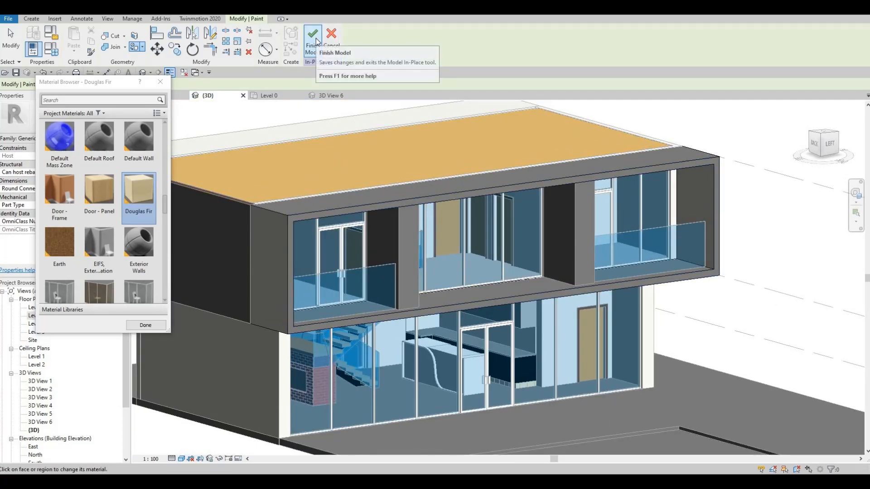
# - Finish the in-place model and select the balcony frame back in the project view
pyautogui.click(312, 35)
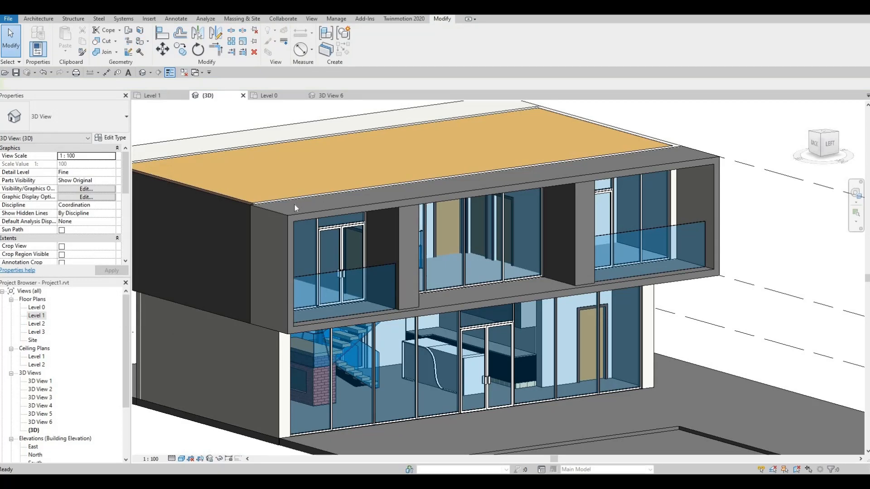
pyautogui.click(293, 224)
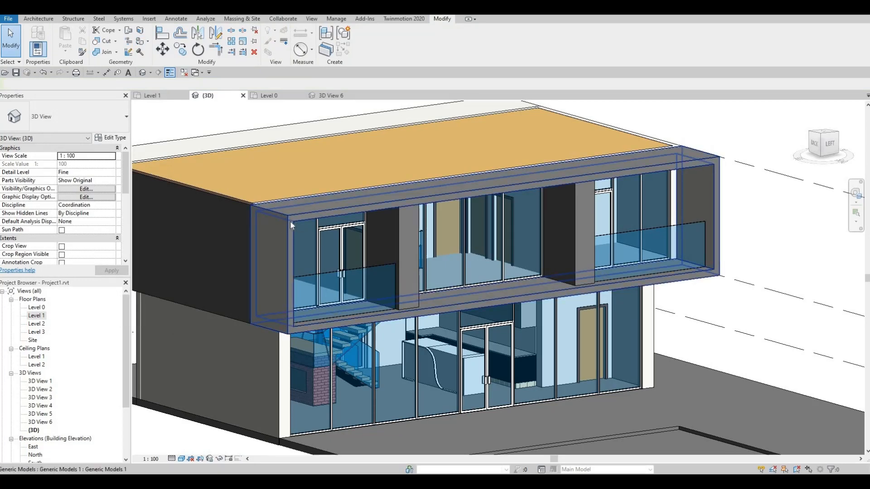